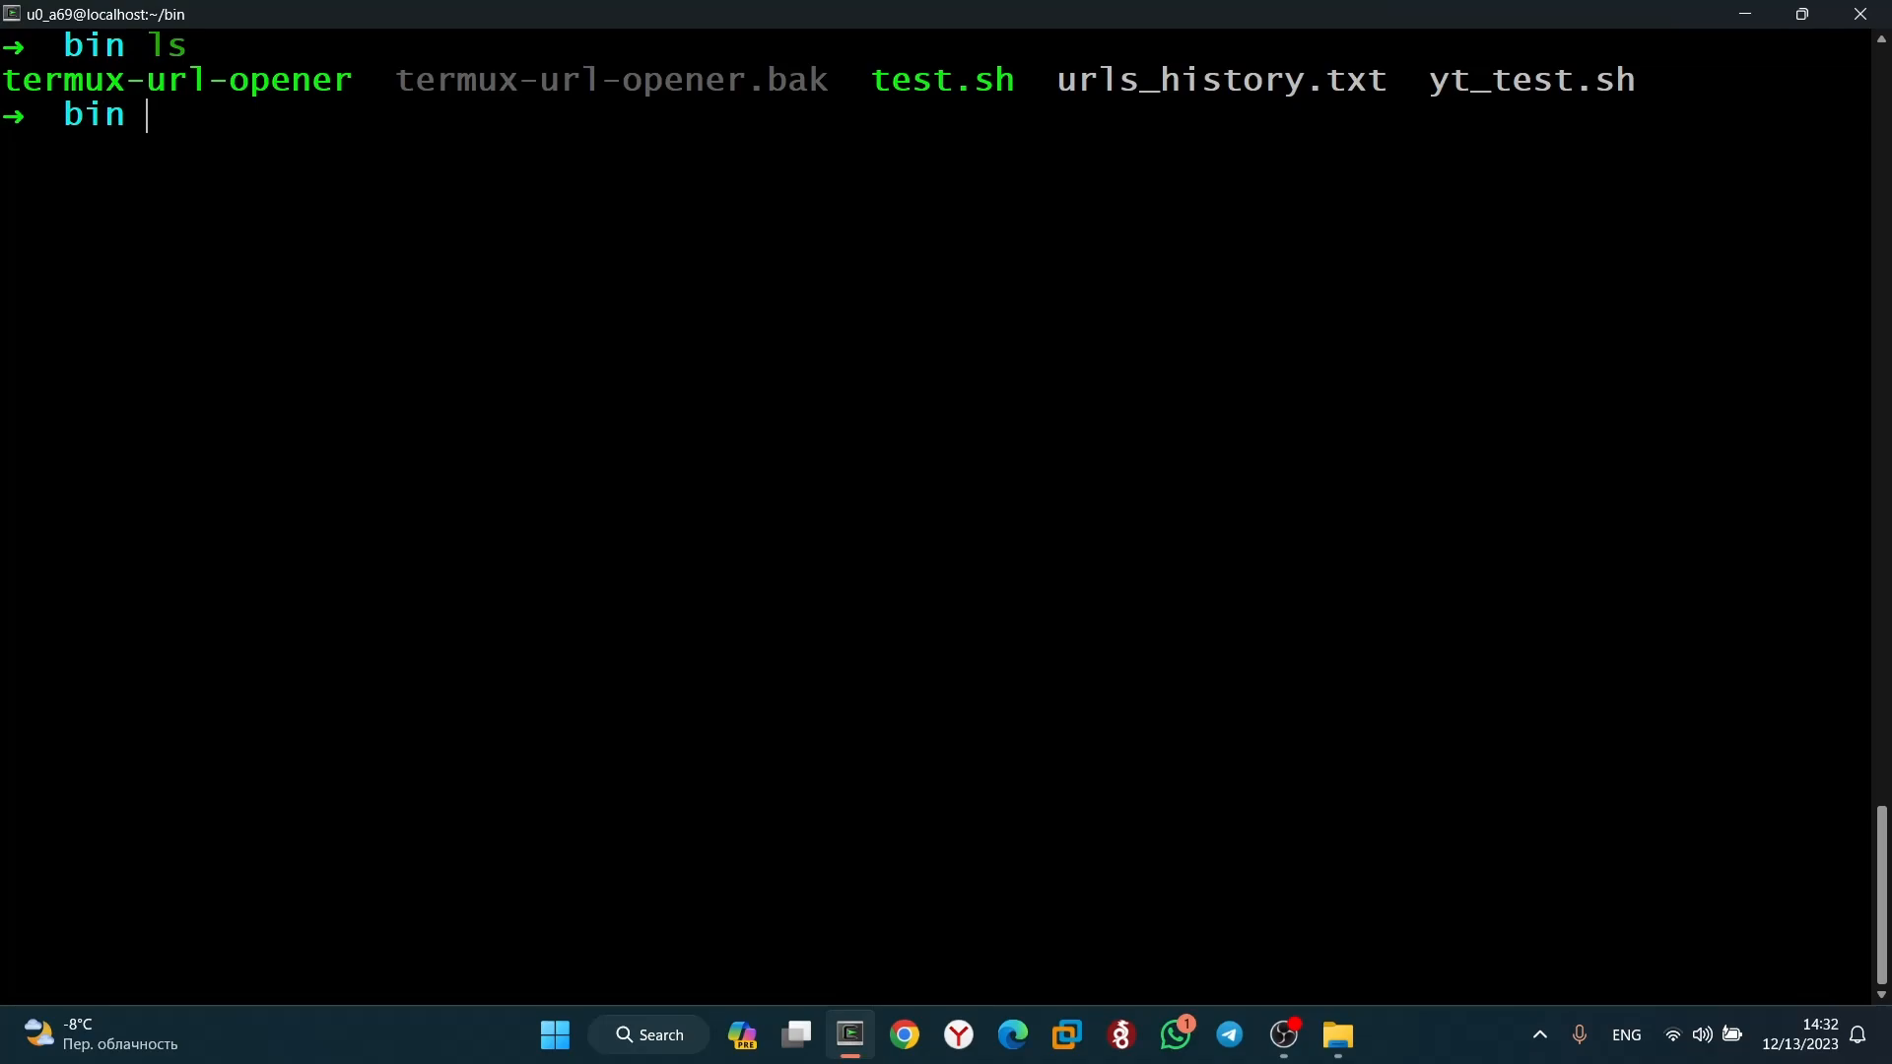
Open the termux-url-opener script from the bin folder in vim
{"action": "type", "text": "vim termux-url-opener"}
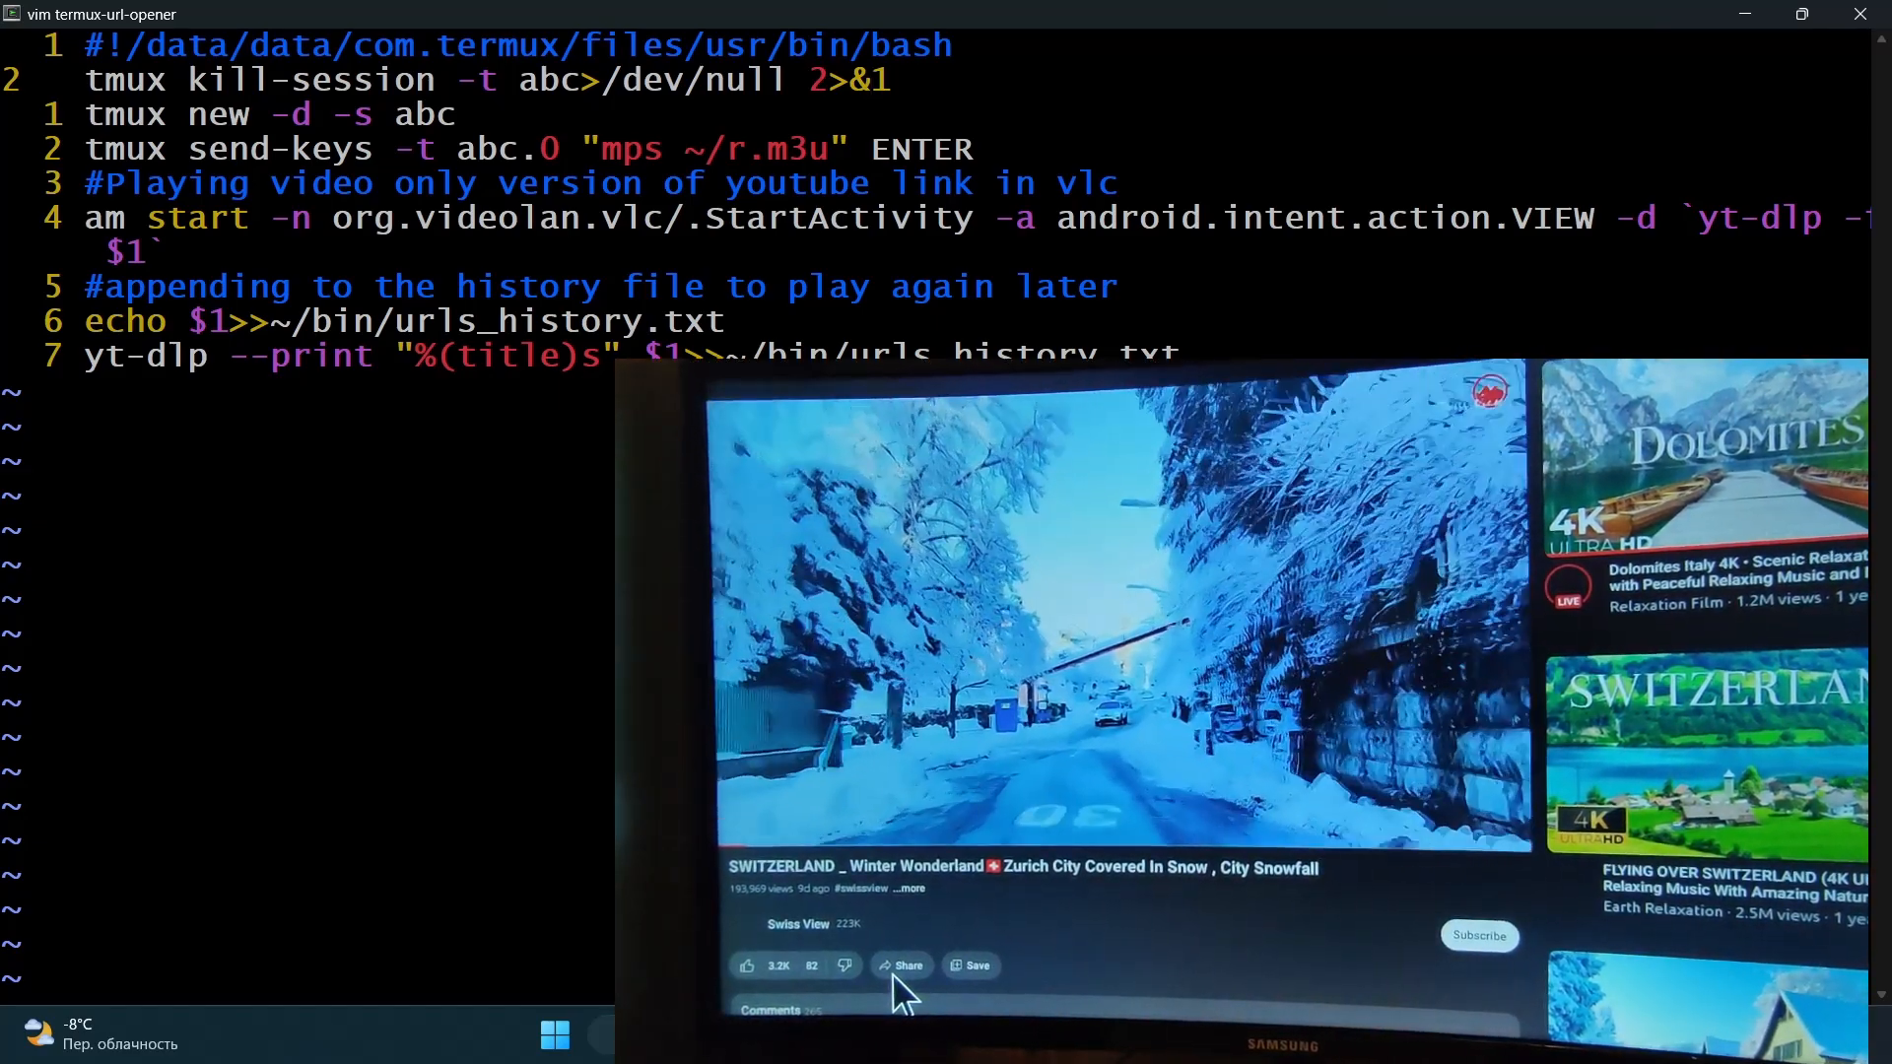
{"action": "left_click", "coordinate": [903, 966]}
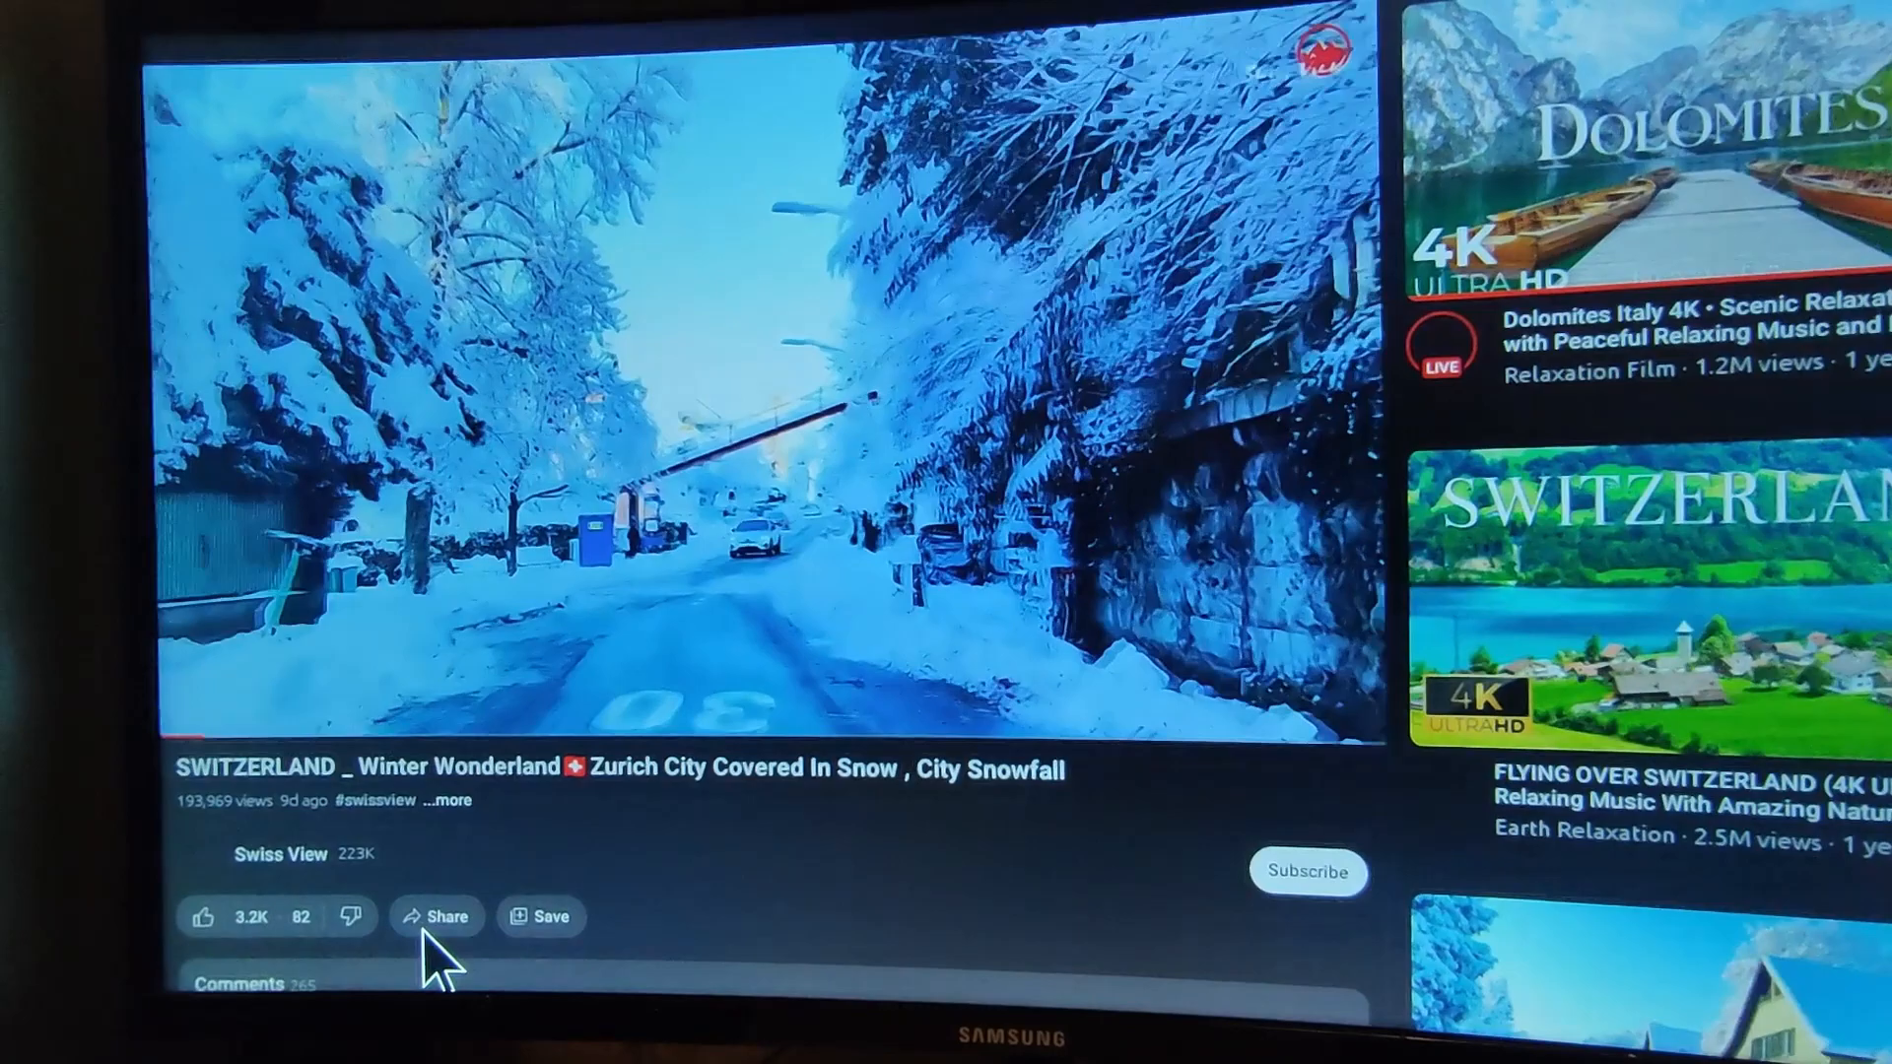
Bring up the share sheet for the Zurich snowfall video
{"action": "left_click", "coordinate": [437, 917]}
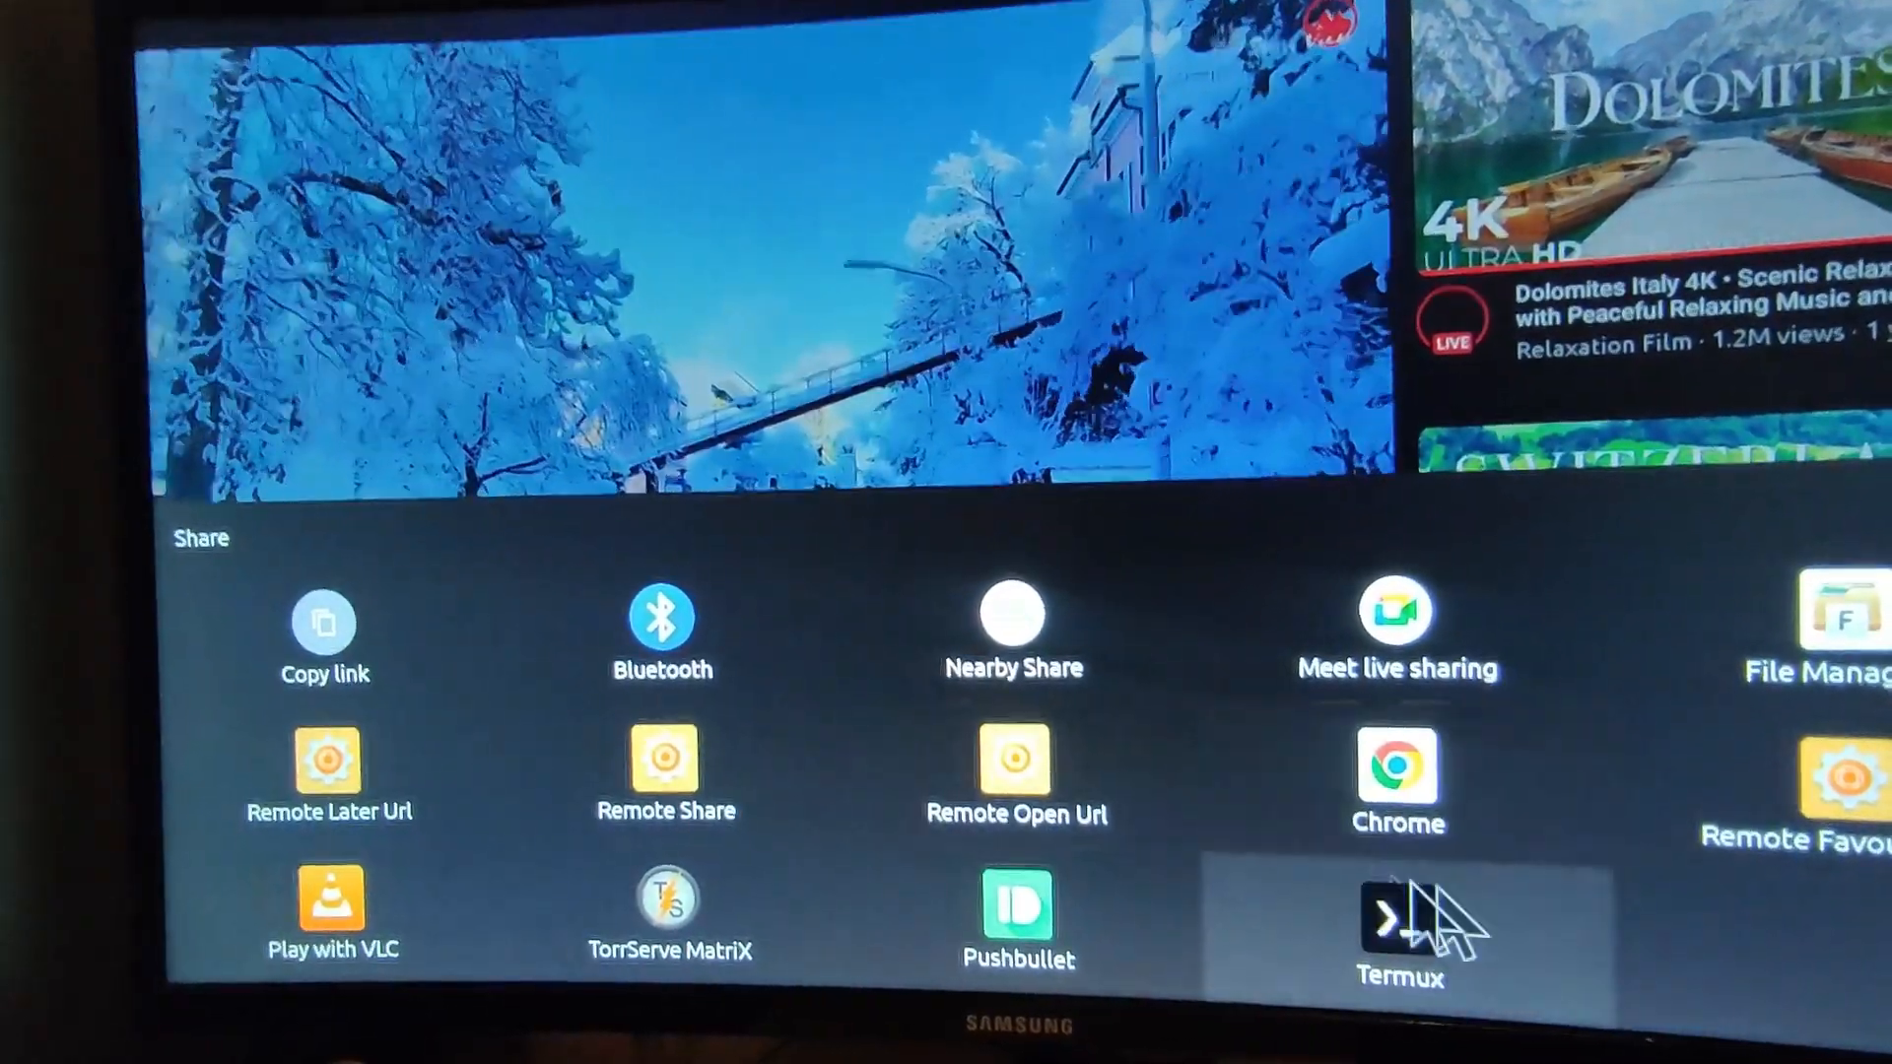
Share the video link to Termux so the url-opener starts the VLC stream
{"action": "left_click", "coordinate": [1400, 917]}
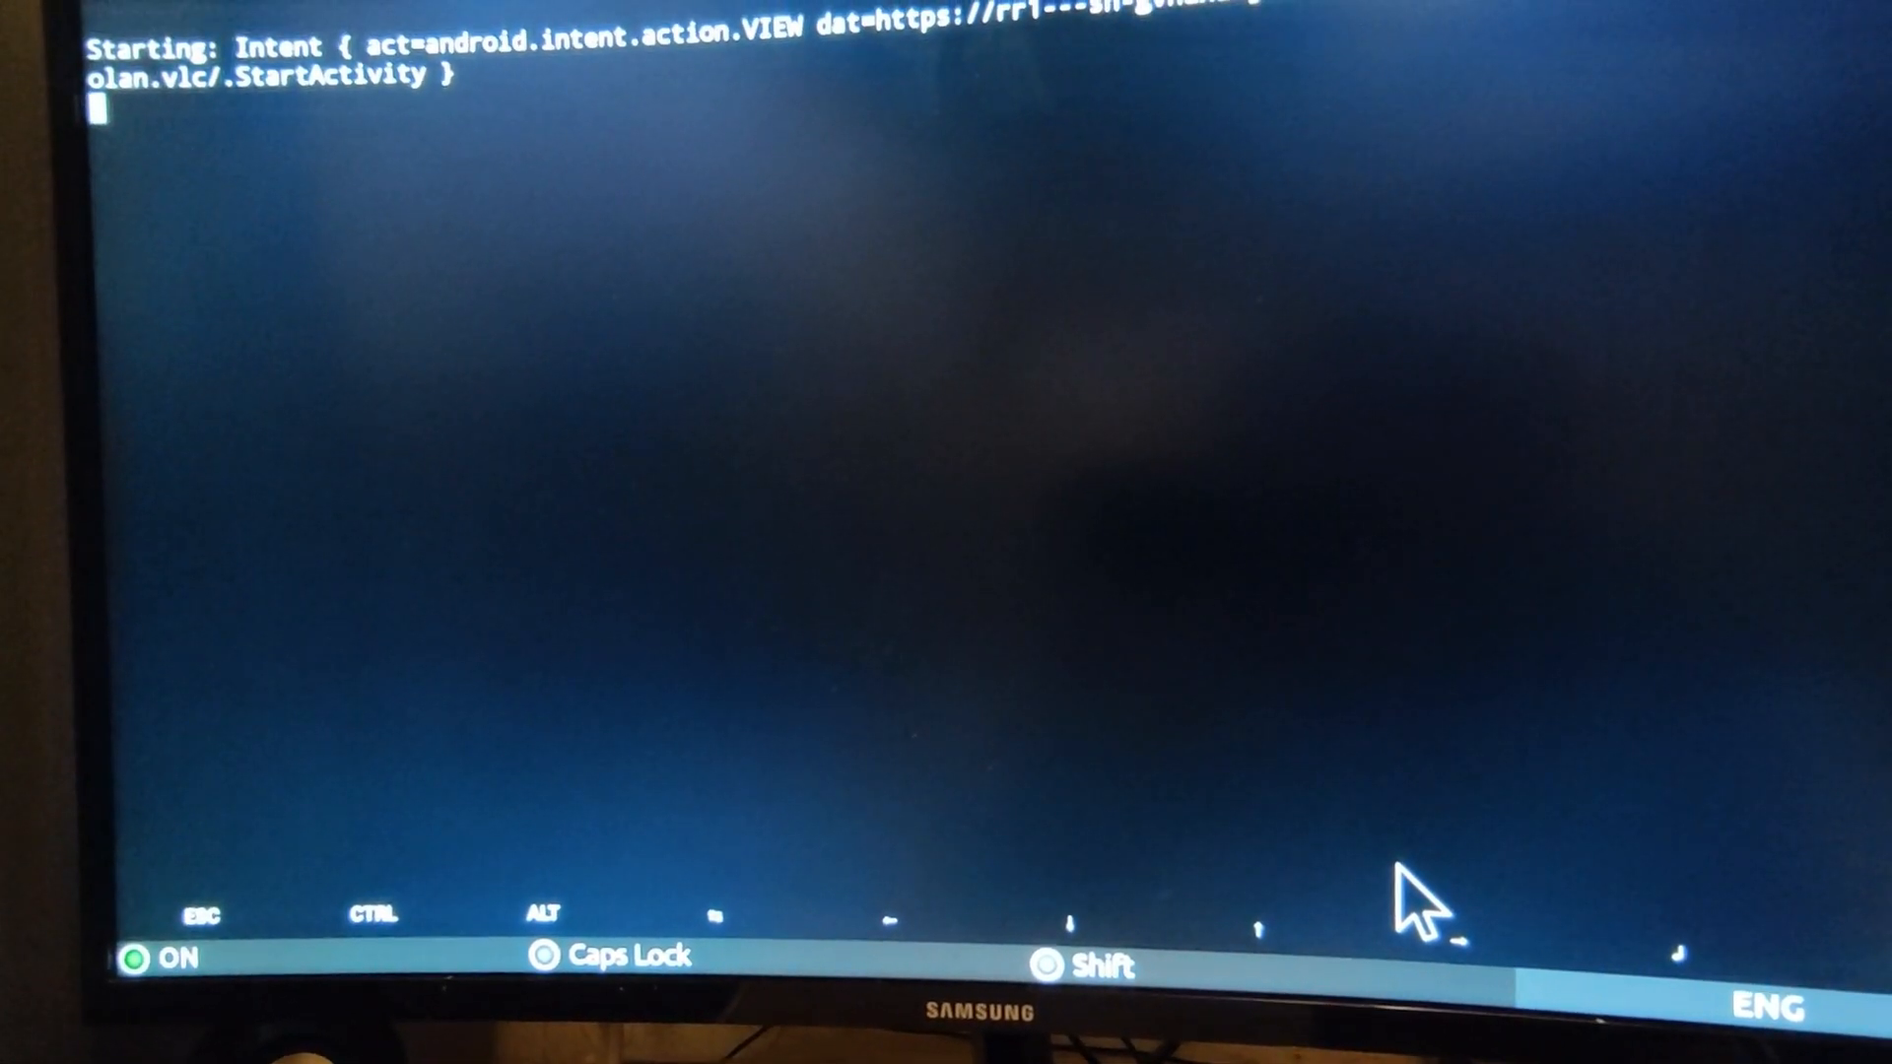